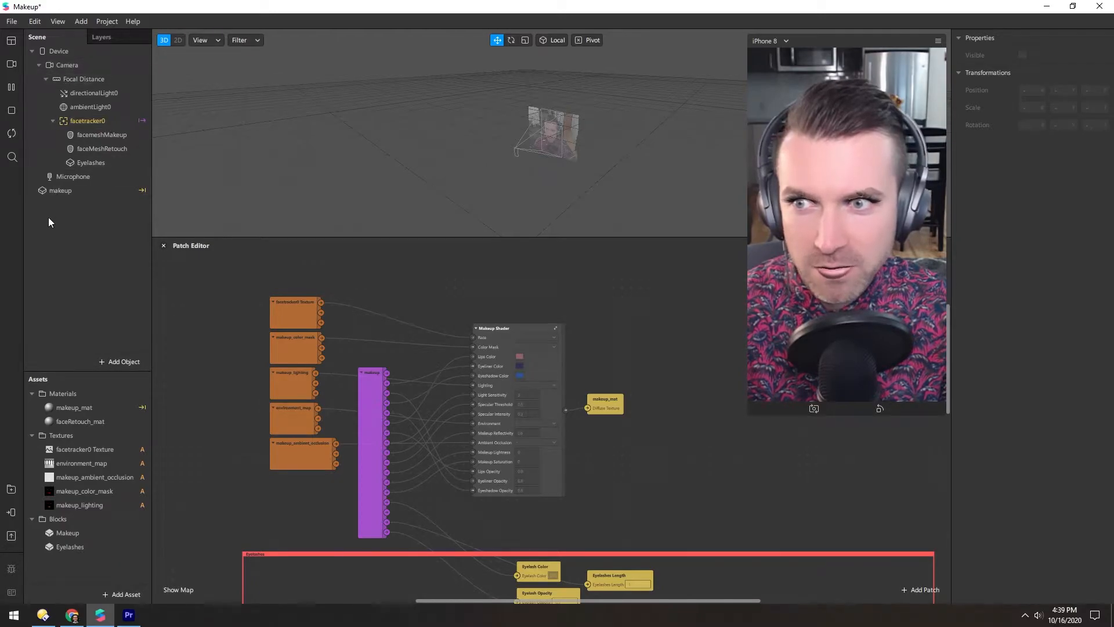
- Review the Eyelashes block's inputs, then select the makeup block to show its eyeliner, eyeshadow, lip and lash inputs
{"action": "left_click", "coordinate": [91, 162]}
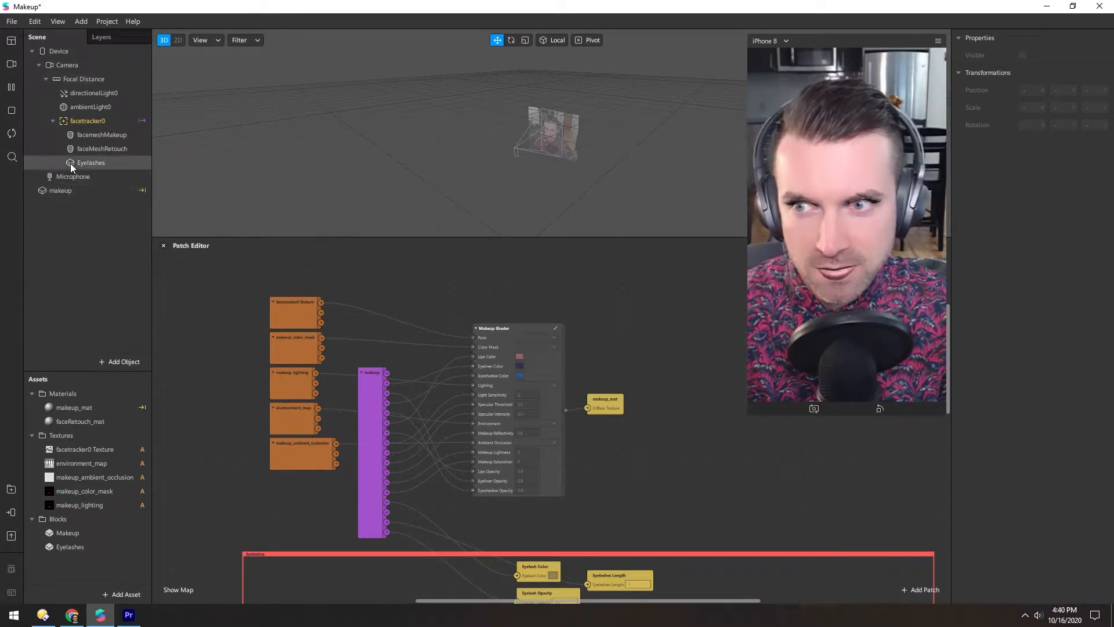
{"action": "left_click", "coordinate": [90, 163]}
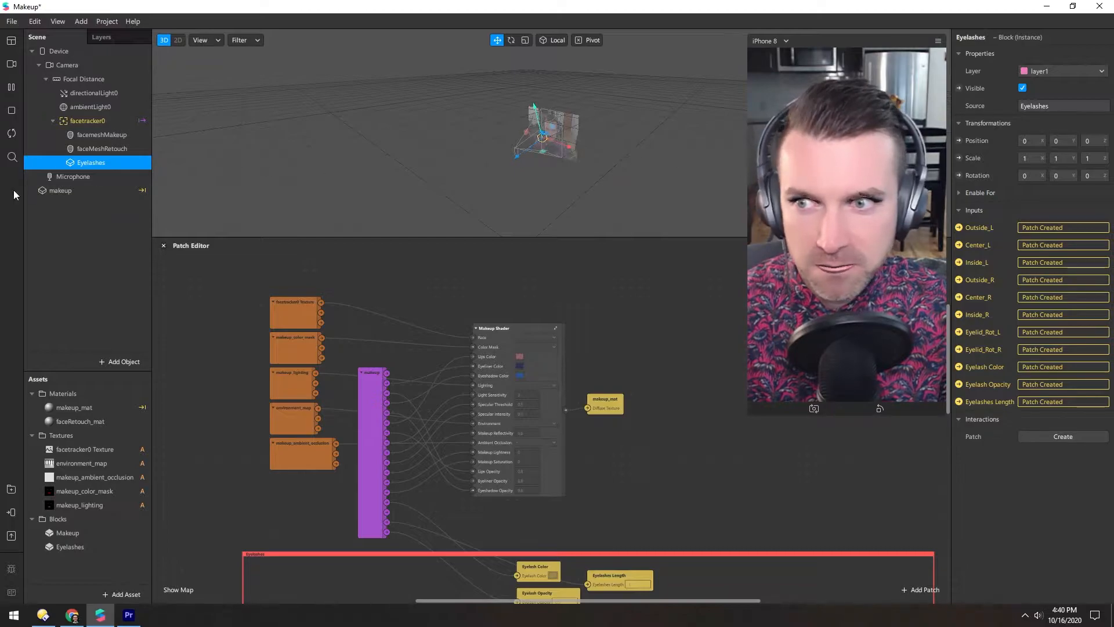
{"action": "left_click", "coordinate": [61, 190]}
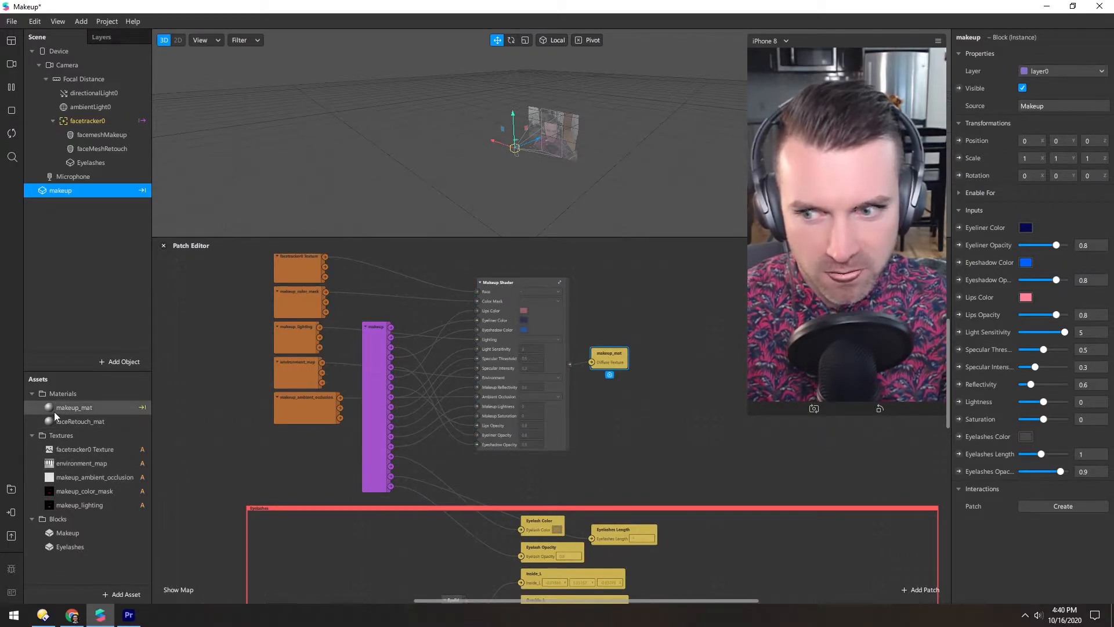
- Inspect makeup_mat and faceMeshMakeup, hiding the face-mesh makeup and then making it visible again
{"action": "left_click", "coordinate": [74, 407]}
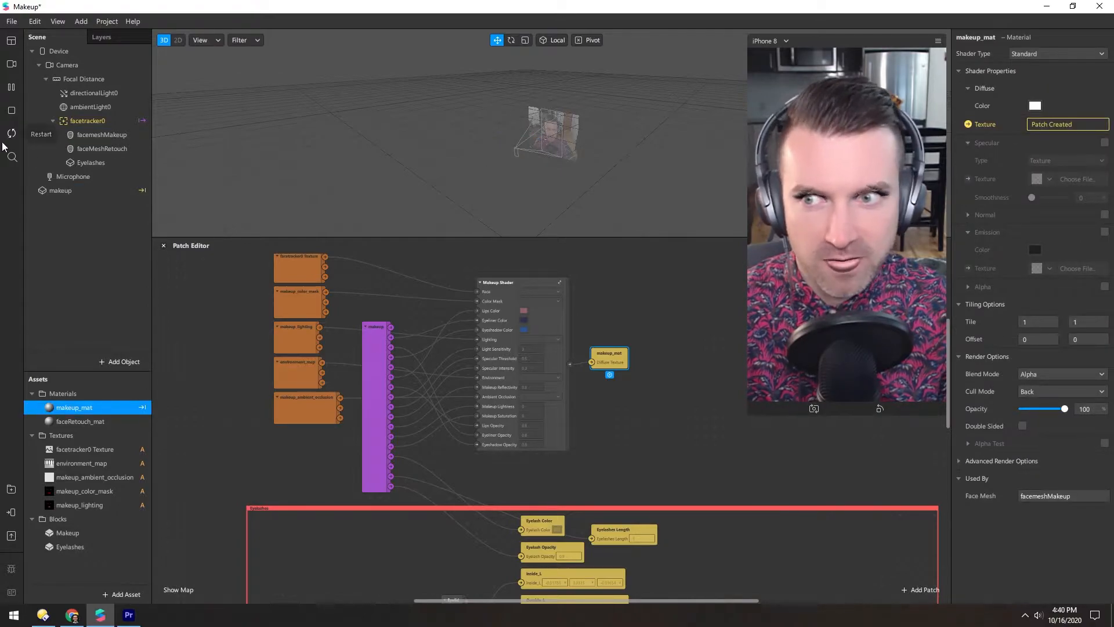
{"action": "left_click", "coordinate": [102, 135]}
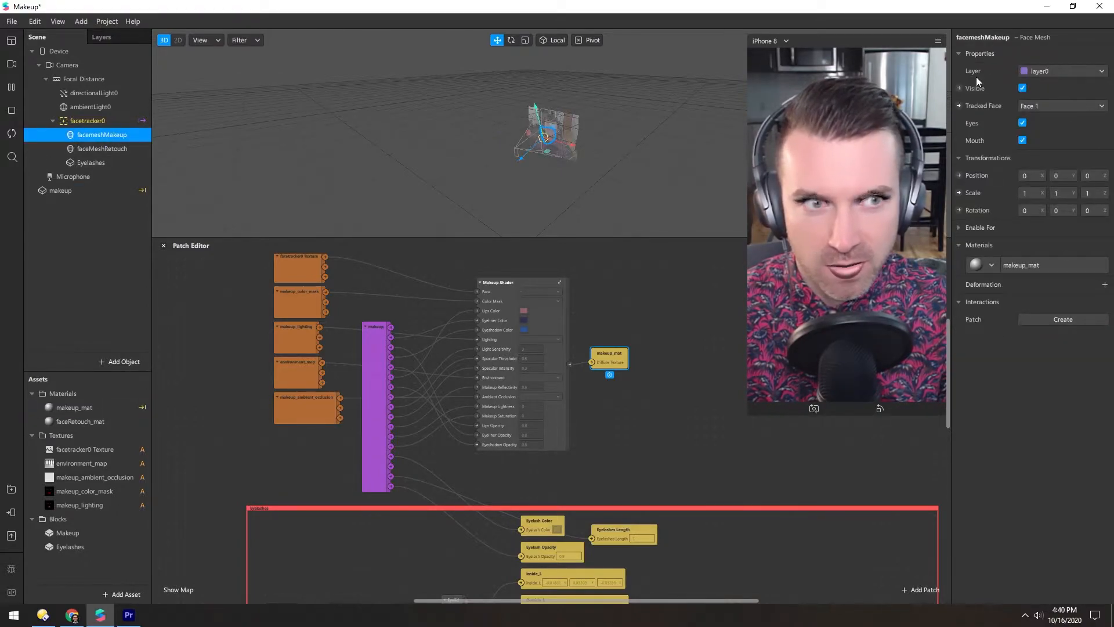
{"action": "left_click", "coordinate": [1022, 87]}
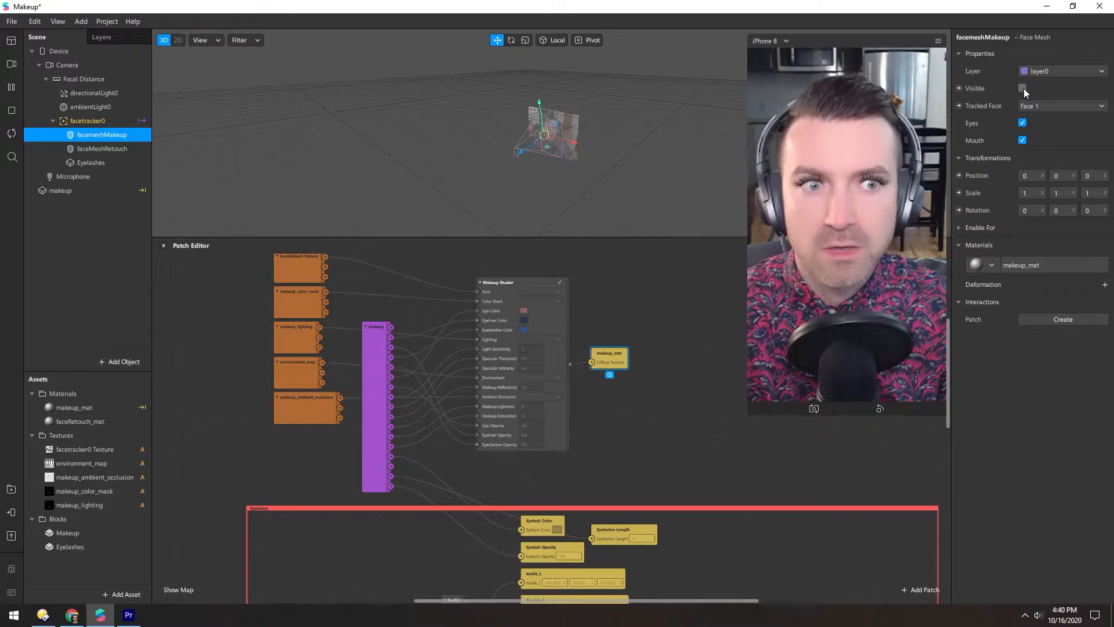
{"action": "left_click", "coordinate": [1022, 88]}
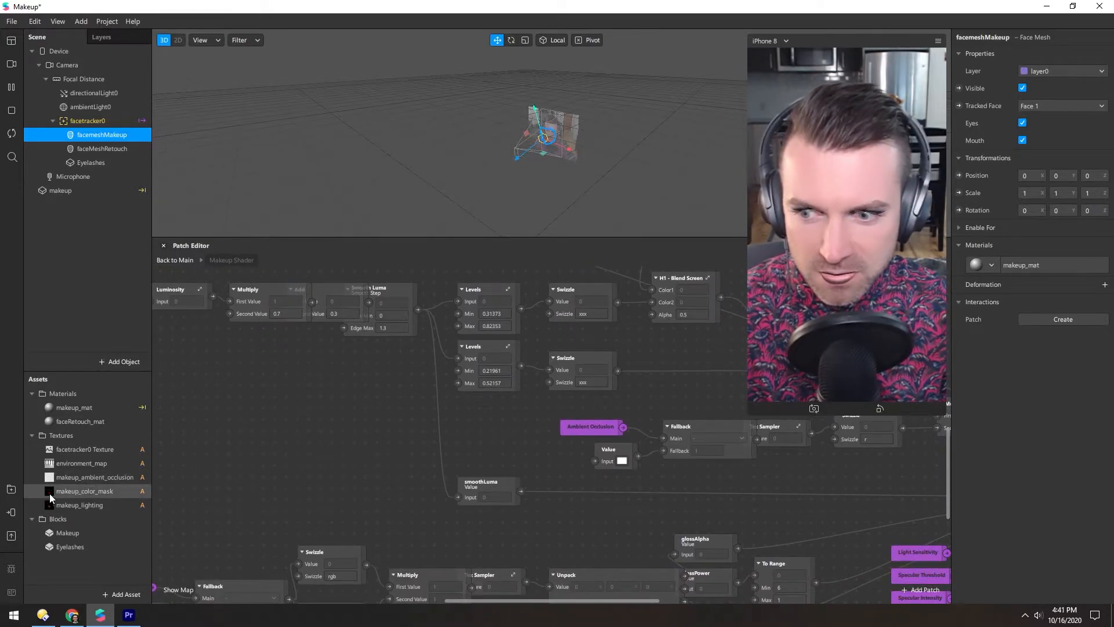
- Preview the makeup_color_mask and makeup_lighting textures, then reselect the makeup block to show its inputs
{"action": "left_click", "coordinate": [84, 491]}
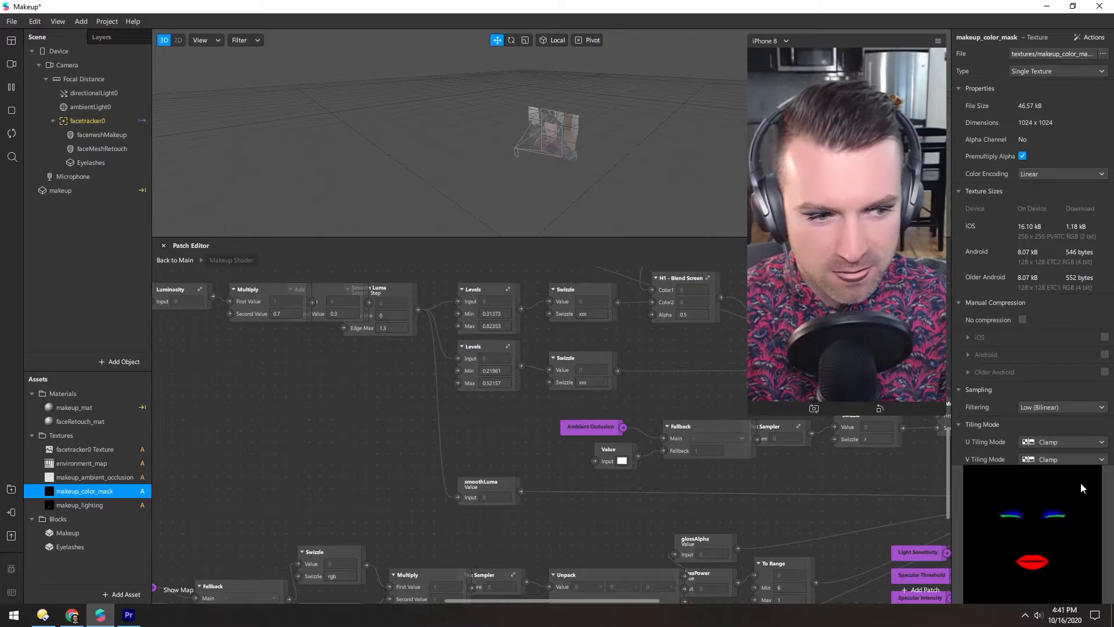
{"action": "mouse_move", "coordinate": [1018, 512]}
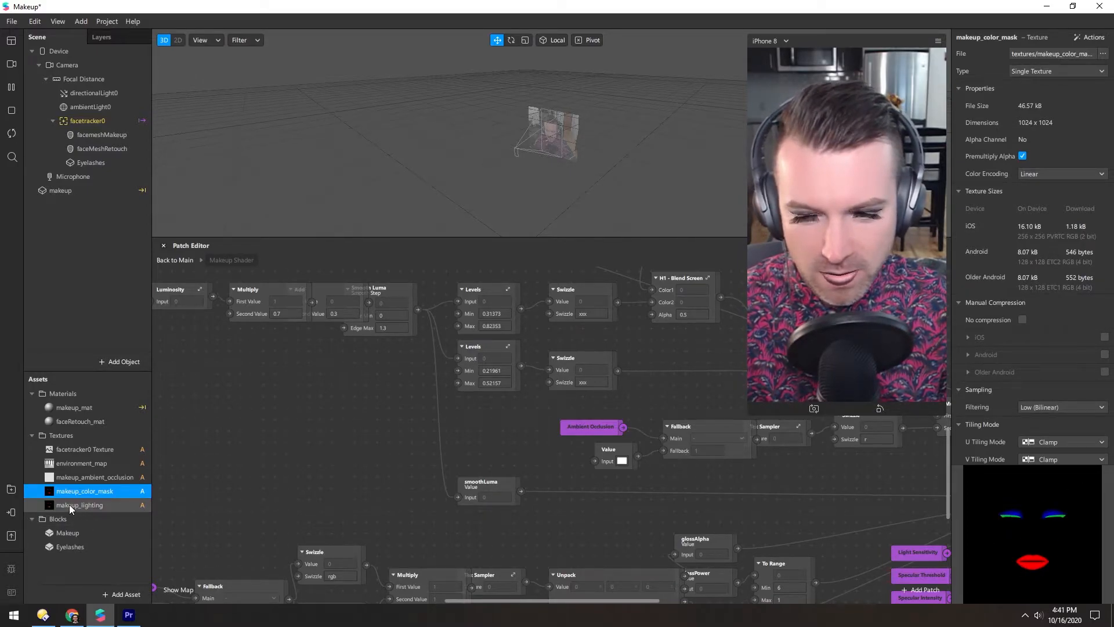
{"action": "left_click", "coordinate": [79, 504]}
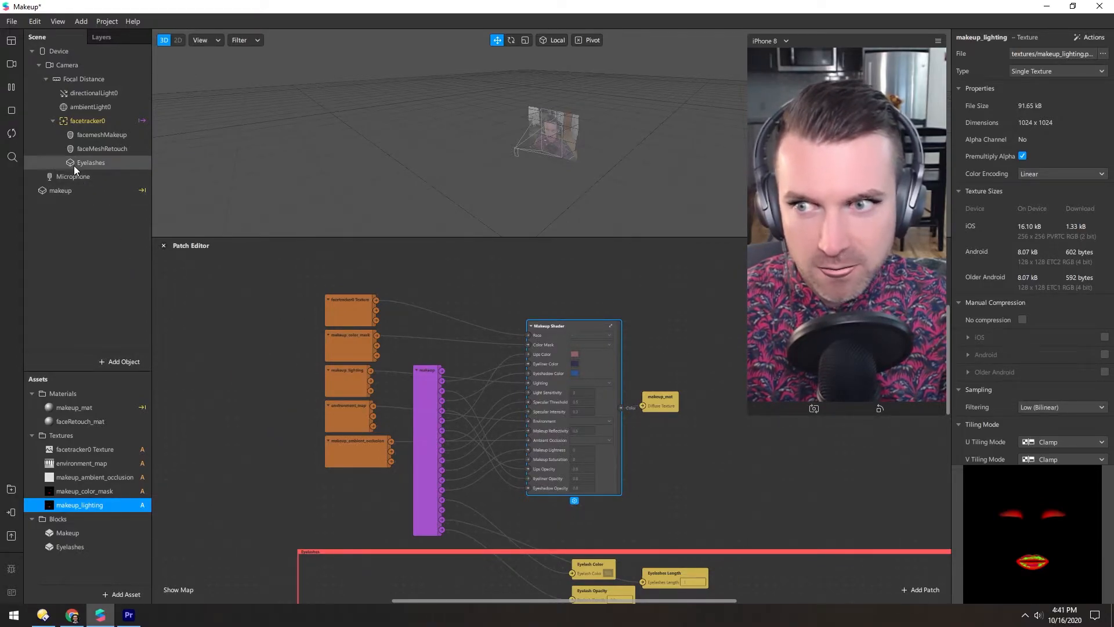
{"action": "left_click", "coordinate": [60, 191]}
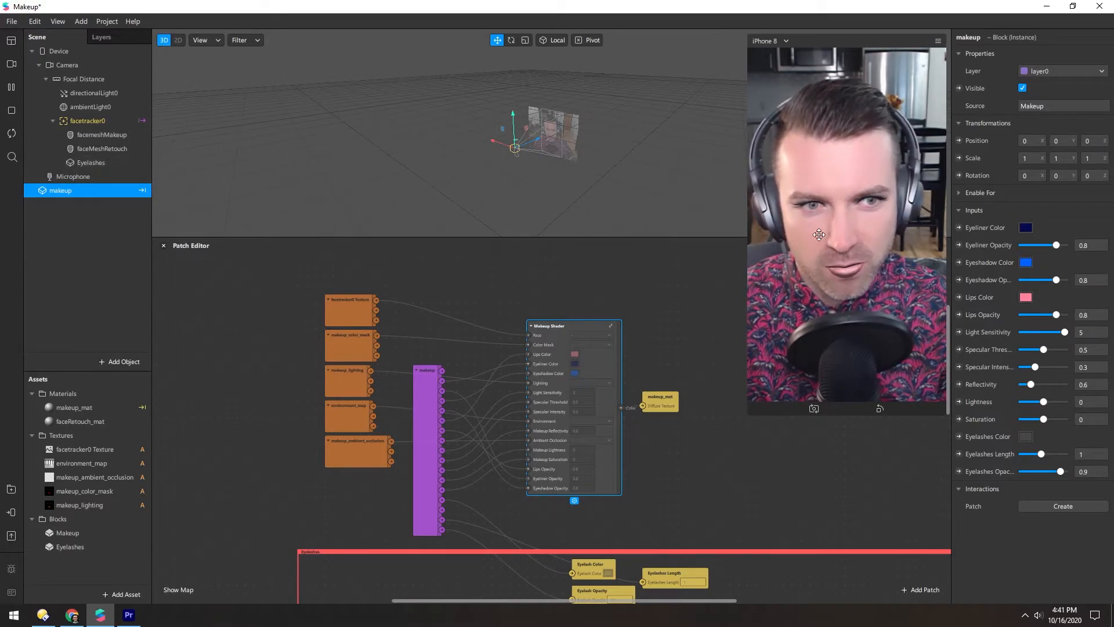
{"action": "mouse_move", "coordinate": [735, 239]}
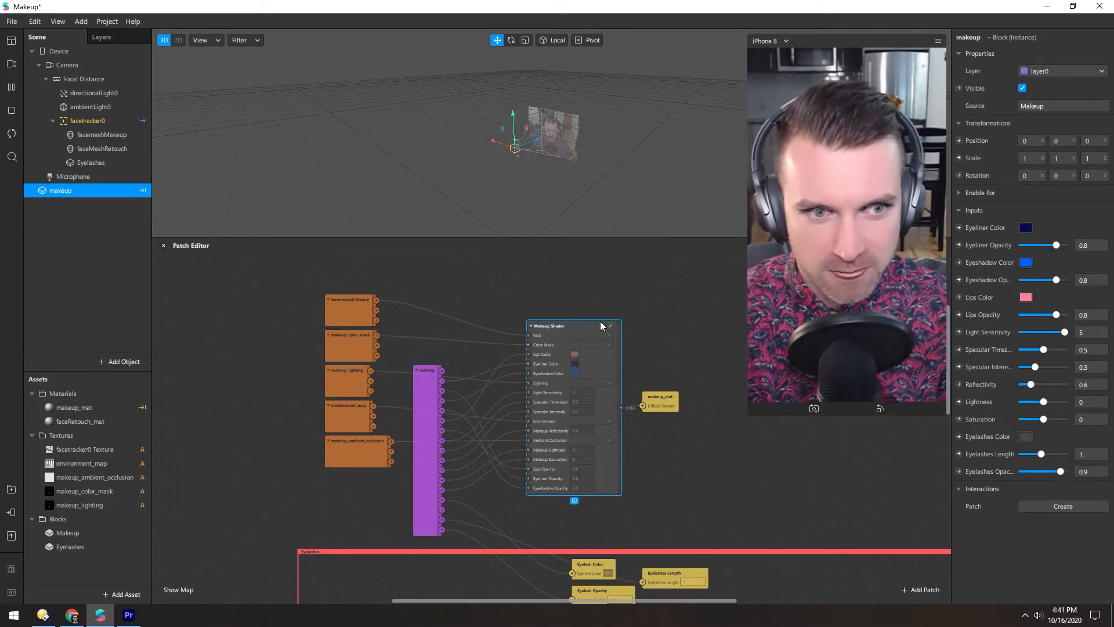
{"action": "mouse_move", "coordinate": [37, 564]}
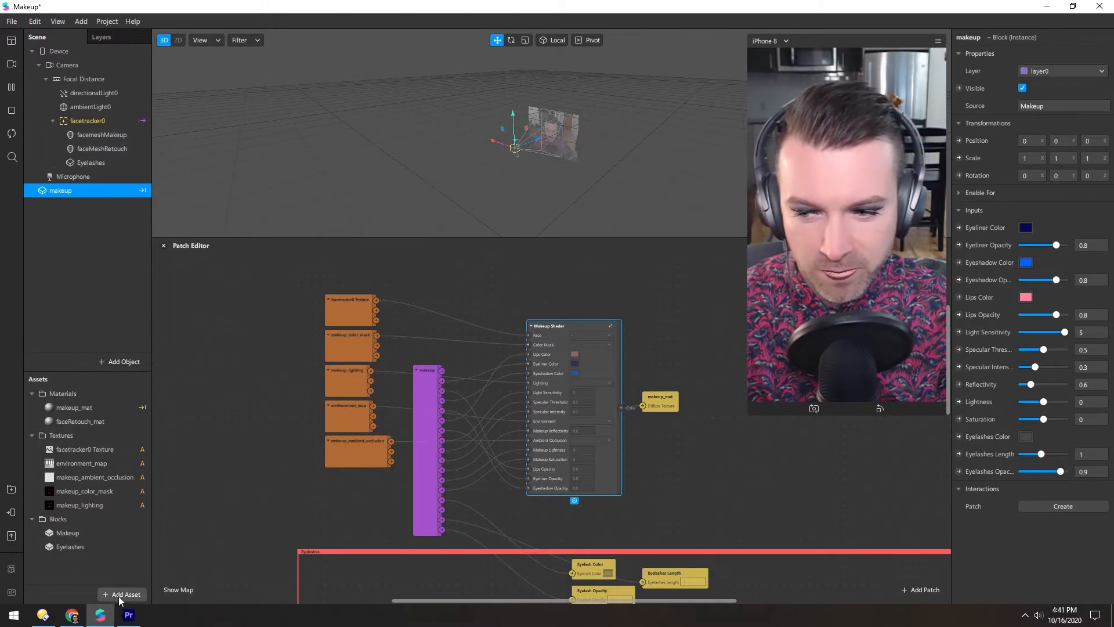
{"action": "left_click", "coordinate": [121, 594]}
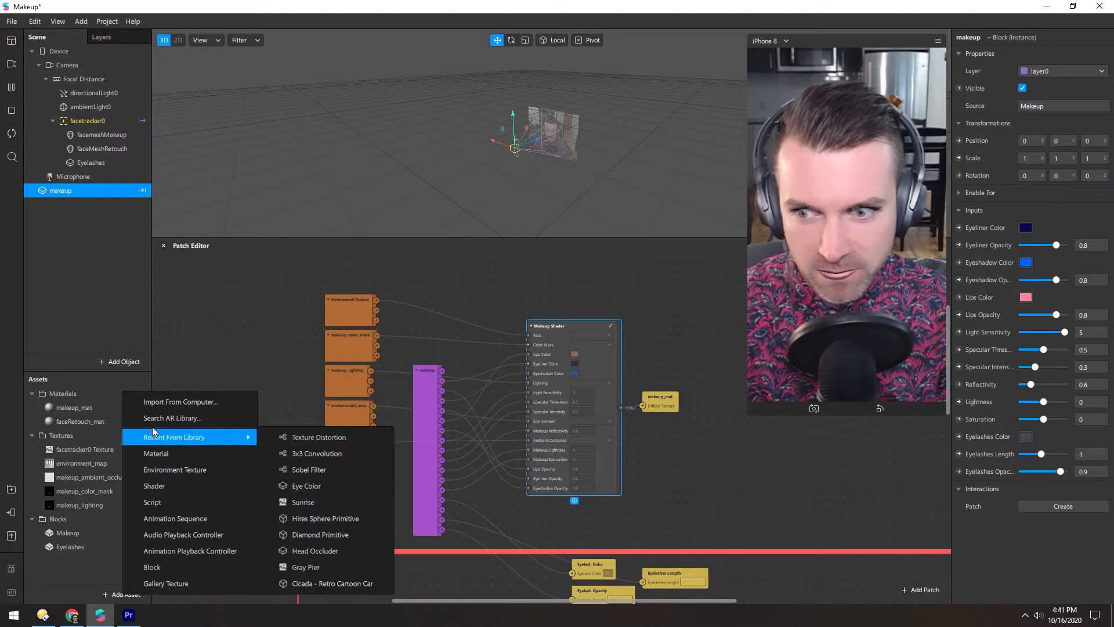
{"action": "left_click", "coordinate": [172, 417]}
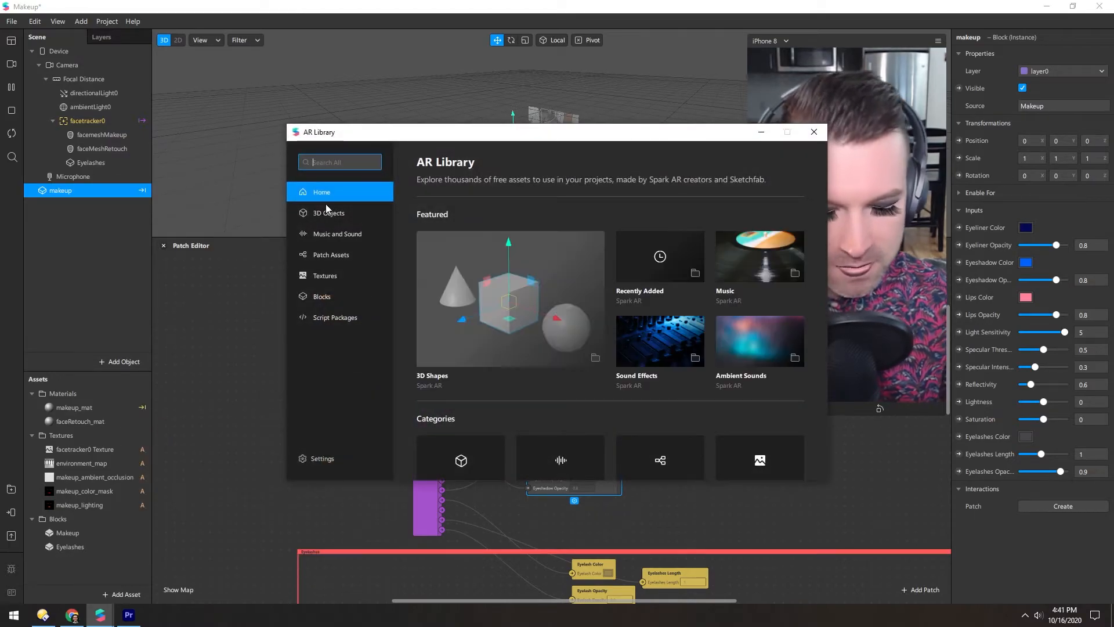
{"action": "type", "text": "eyelash"}
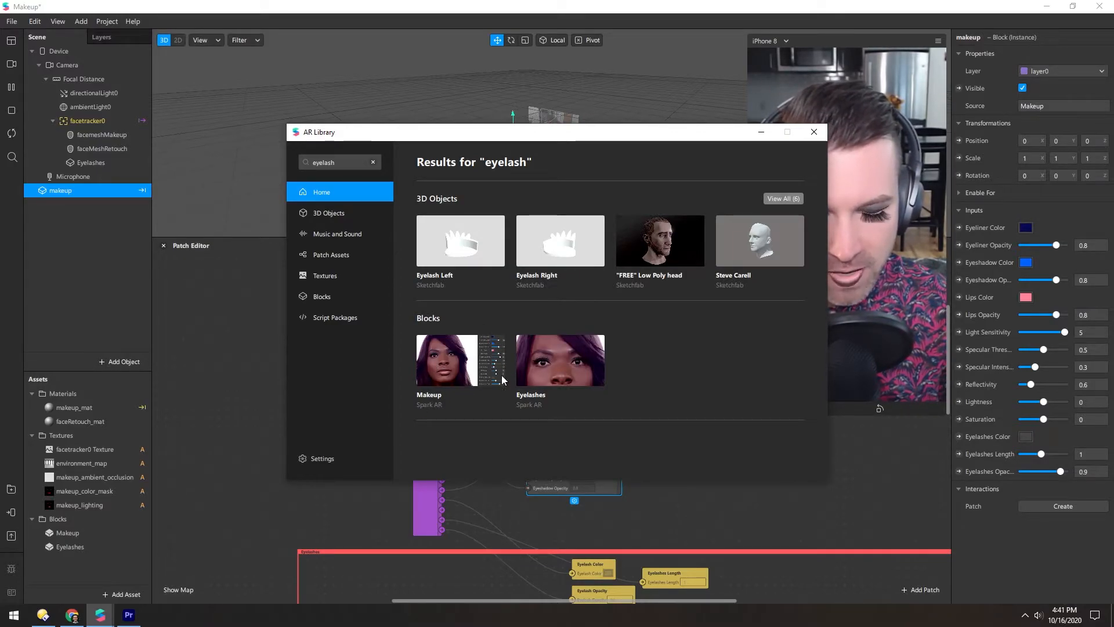
{"action": "left_click", "coordinate": [460, 359]}
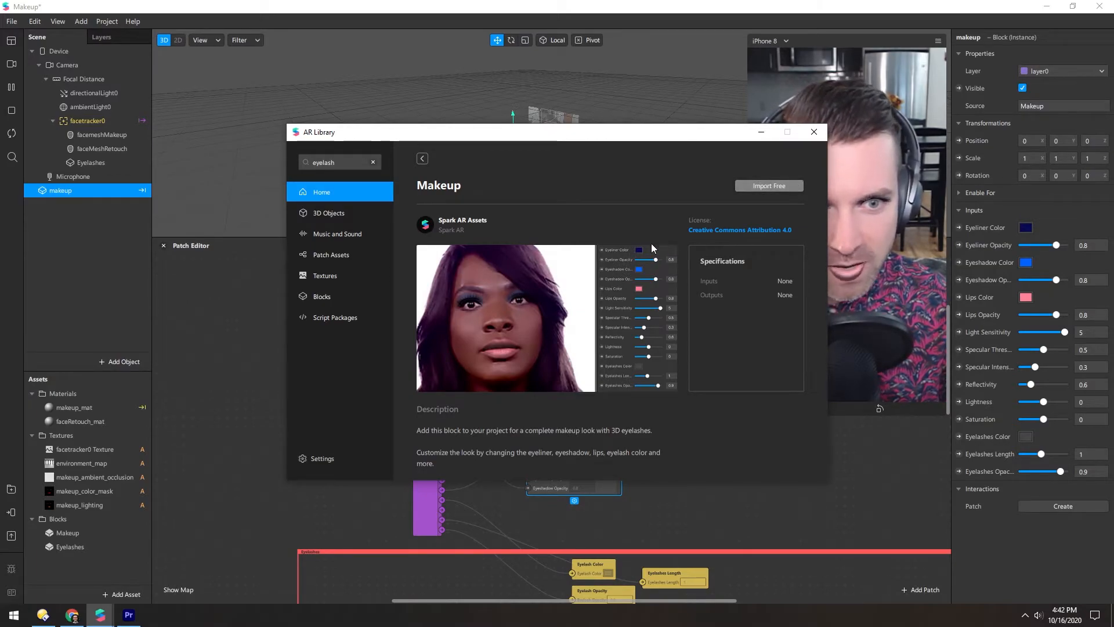
{"action": "mouse_move", "coordinate": [469, 359]}
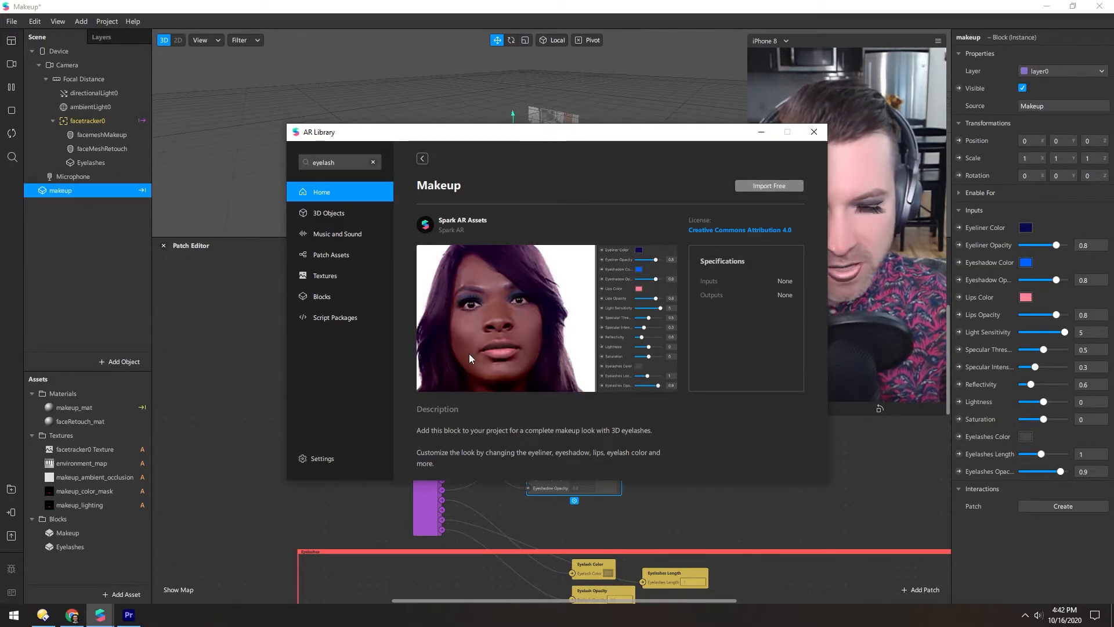
{"action": "mouse_move", "coordinate": [814, 132]}
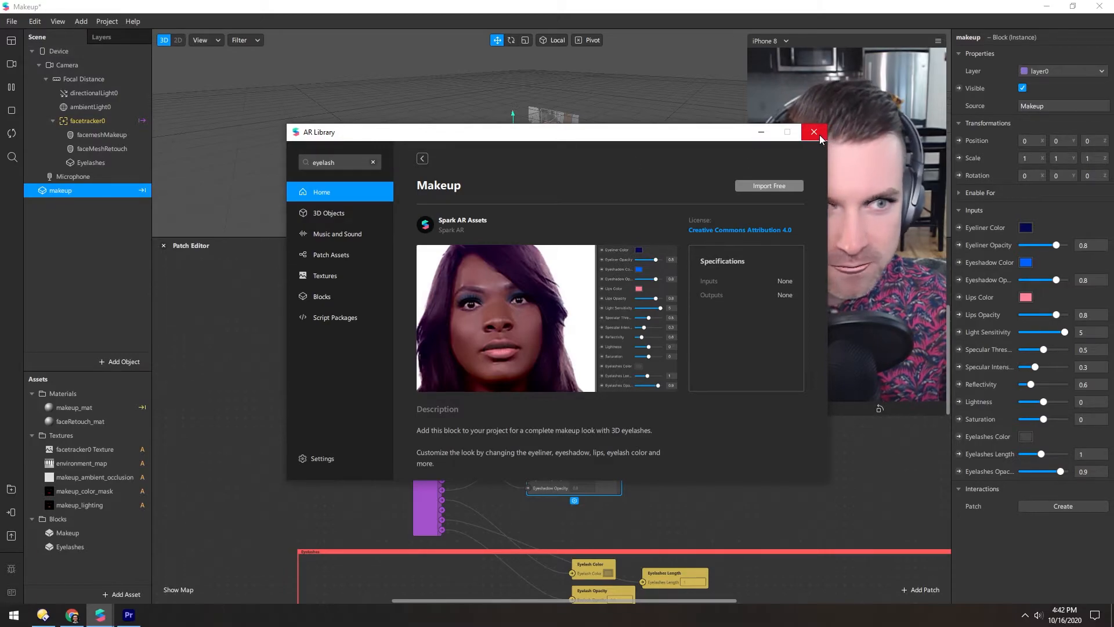
{"action": "left_click", "coordinate": [813, 132]}
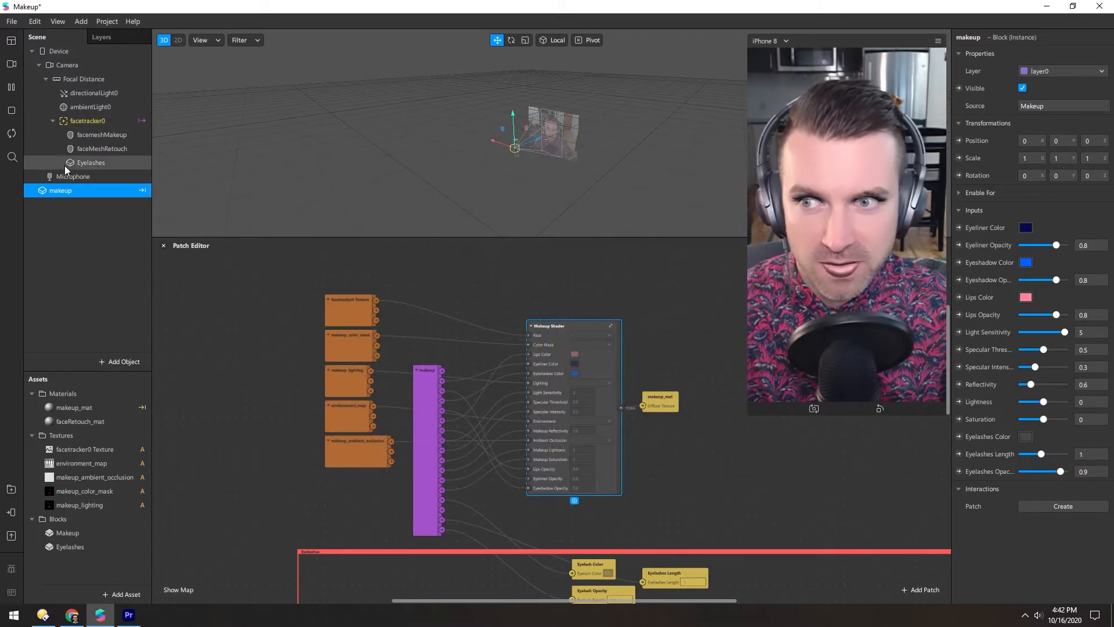
- Max eyeliner and eyeshadow opacity, set reflectivity 3, lightness −1 and eyelash length 2
{"action": "left_click", "coordinate": [90, 162]}
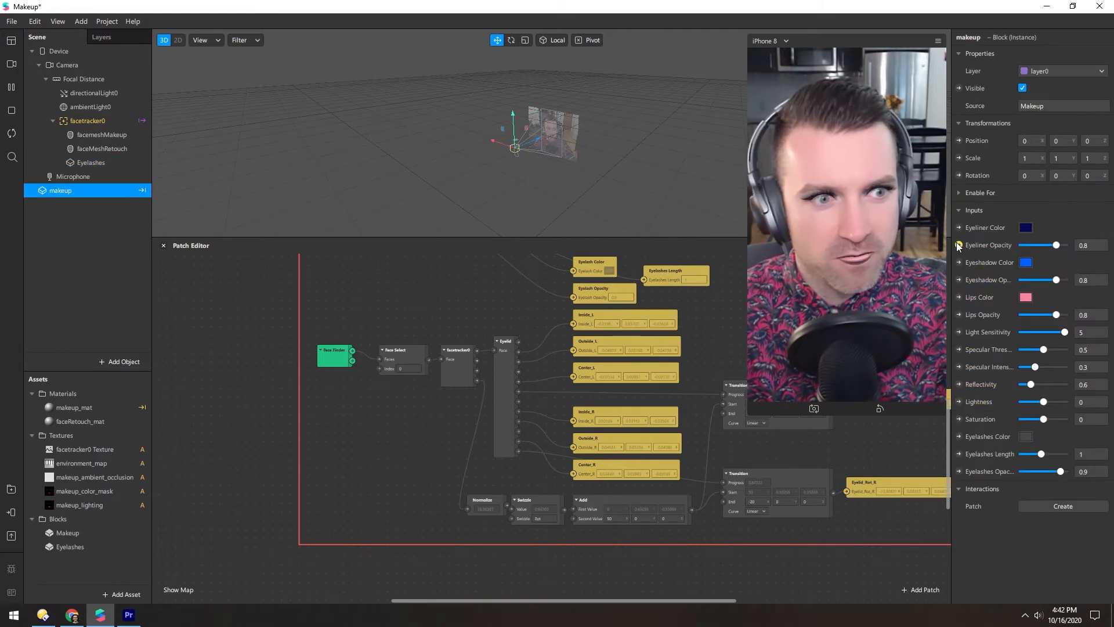
{"action": "left_click_drag", "start_coordinate": [1053, 245], "coordinate": [1065, 245]}
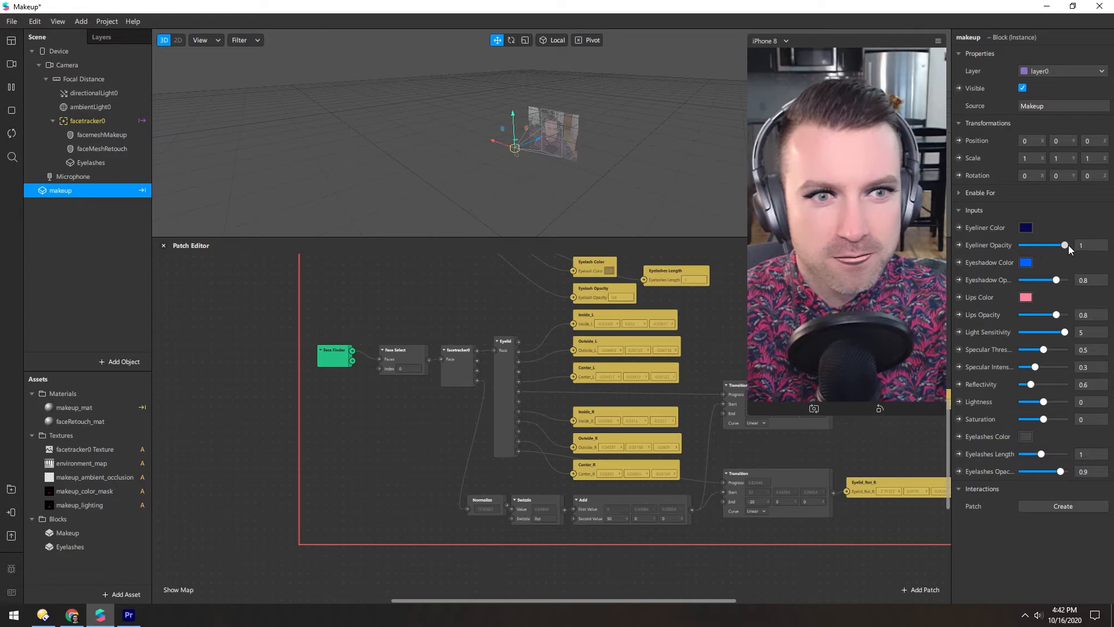
{"action": "left_click_drag", "start_coordinate": [1063, 245], "coordinate": [1028, 245]}
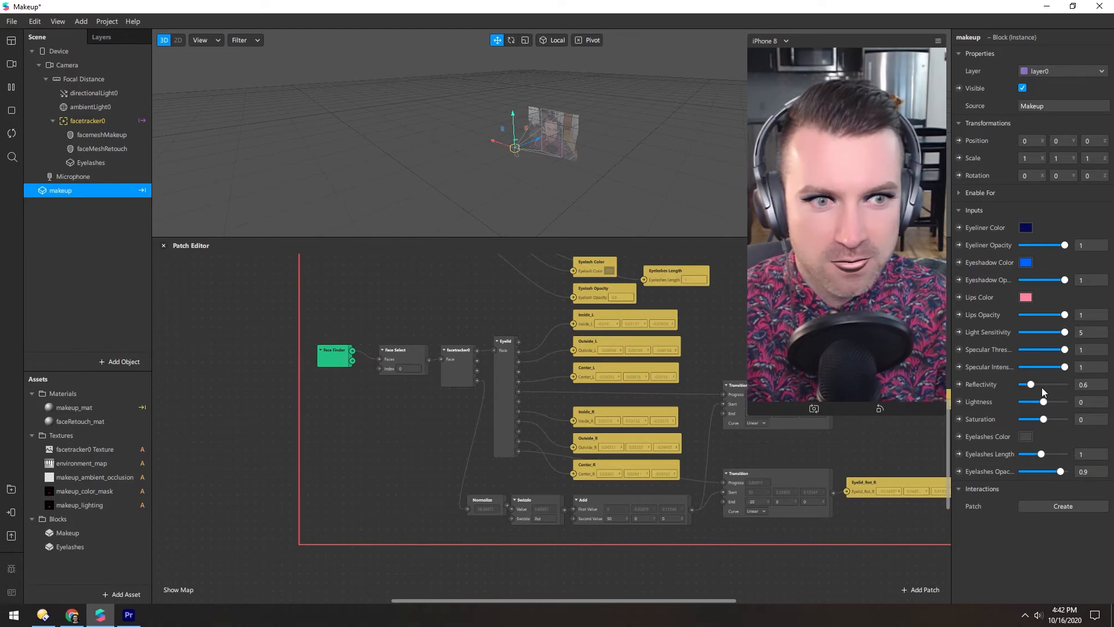
{"action": "left_click_drag", "start_coordinate": [1031, 384], "coordinate": [1059, 384]}
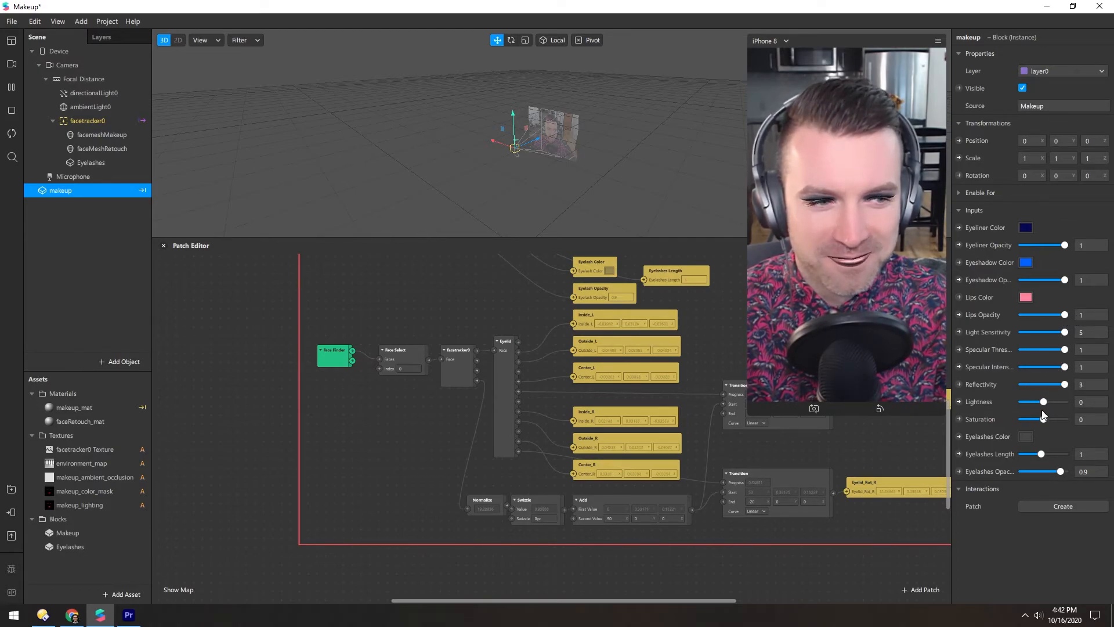
{"action": "left_click_drag", "start_coordinate": [1042, 402], "coordinate": [1023, 402]}
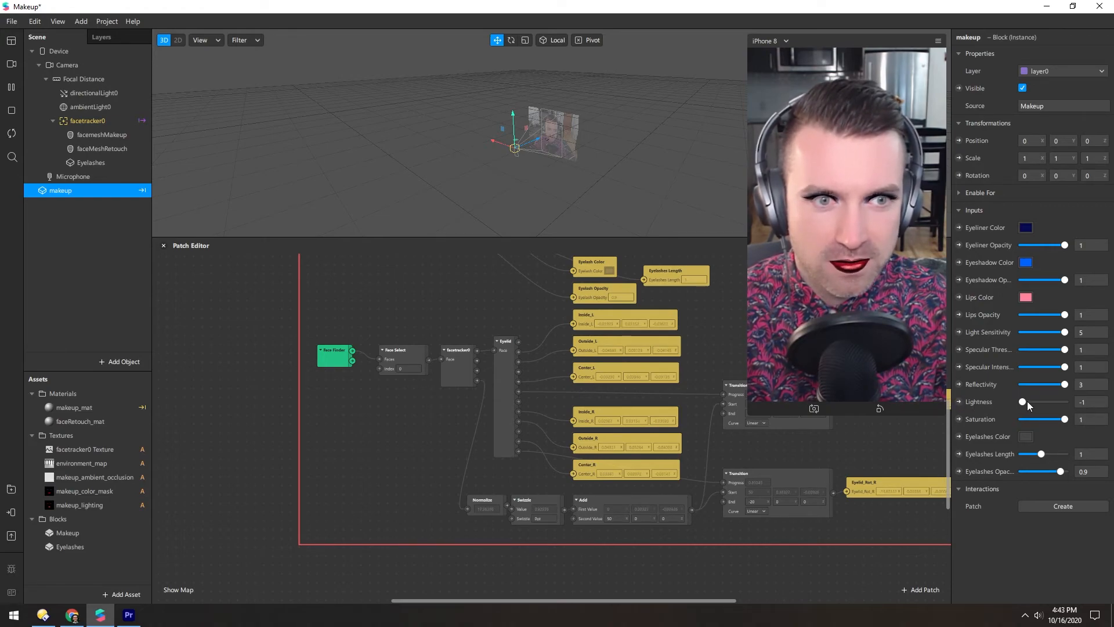
{"action": "left_click_drag", "start_coordinate": [1041, 453], "coordinate": [1063, 453]}
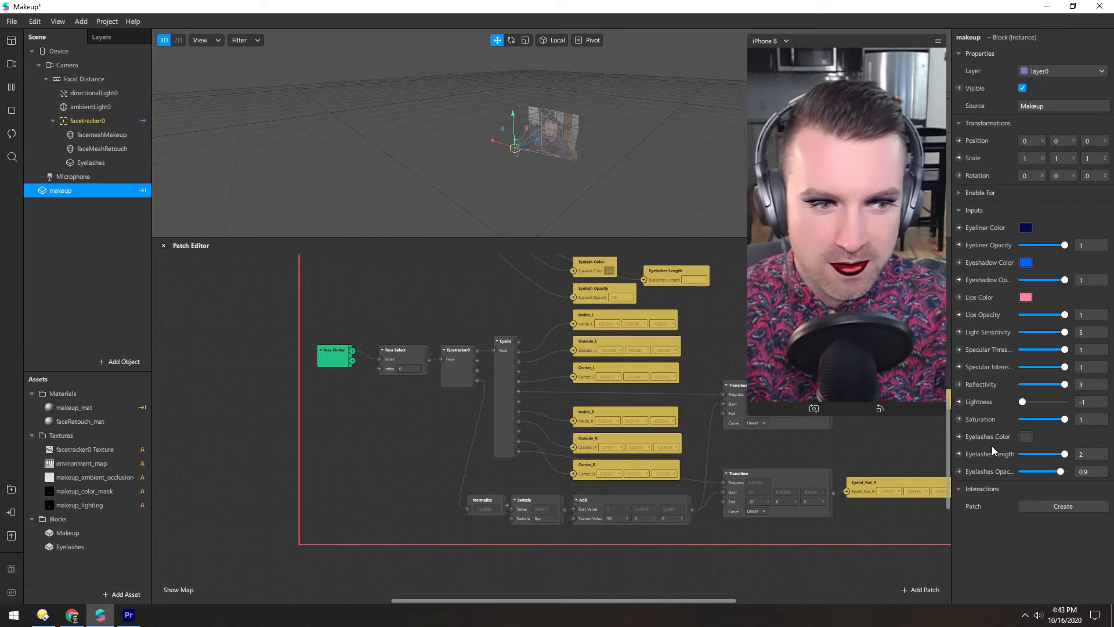